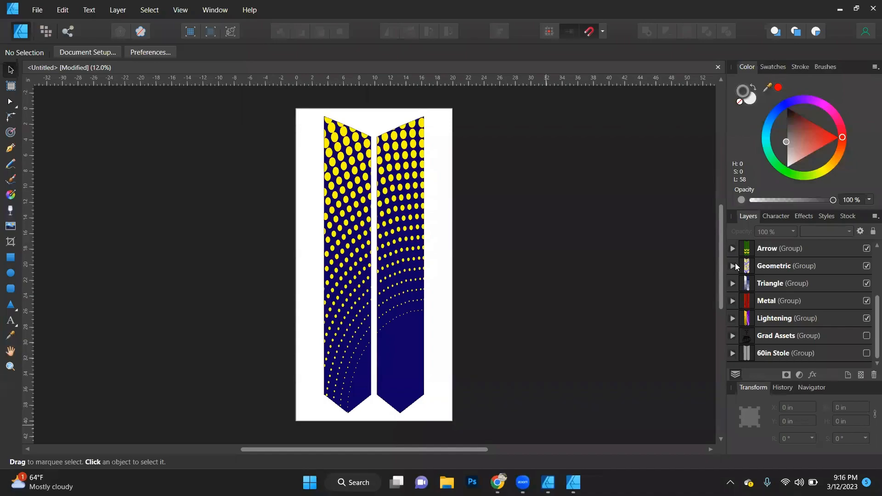
{"action": "mouse_move", "coordinate": [604, 273]}
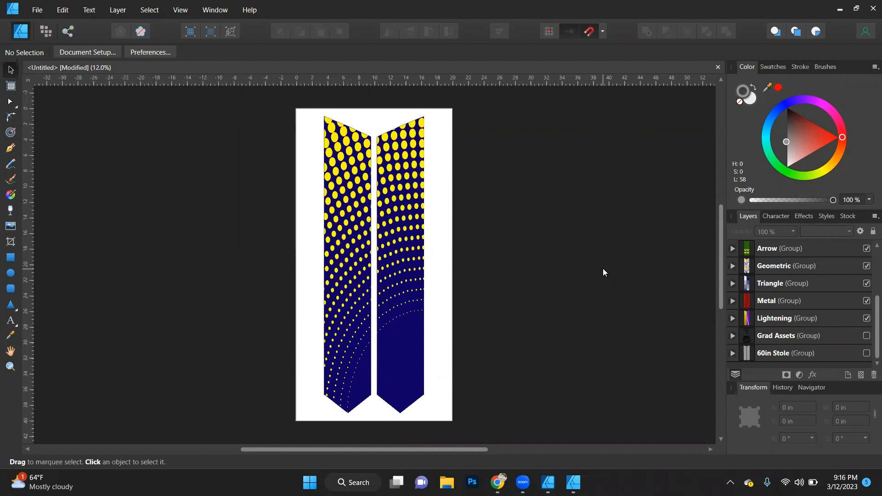
Step: Make the Ellipse group holding the halftone stole the active object
{"action": "scroll", "scroll_direction": "up", "scroll_amount": 3}
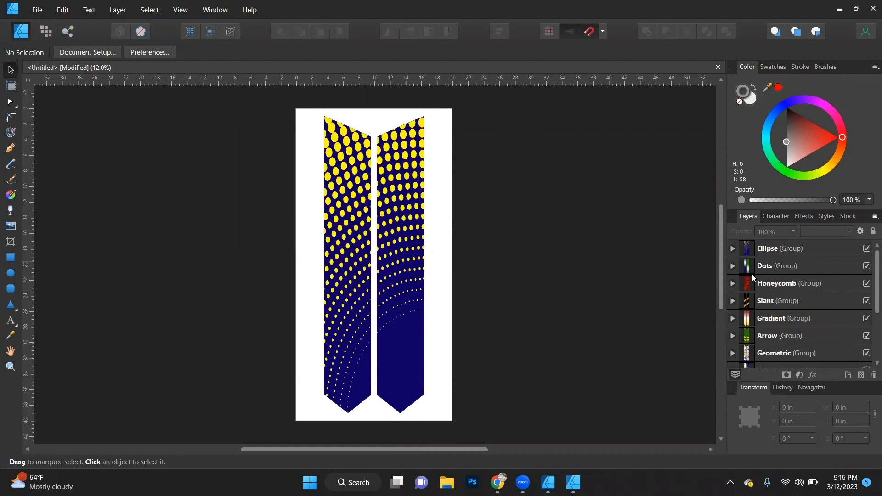
{"action": "left_click", "coordinate": [779, 248]}
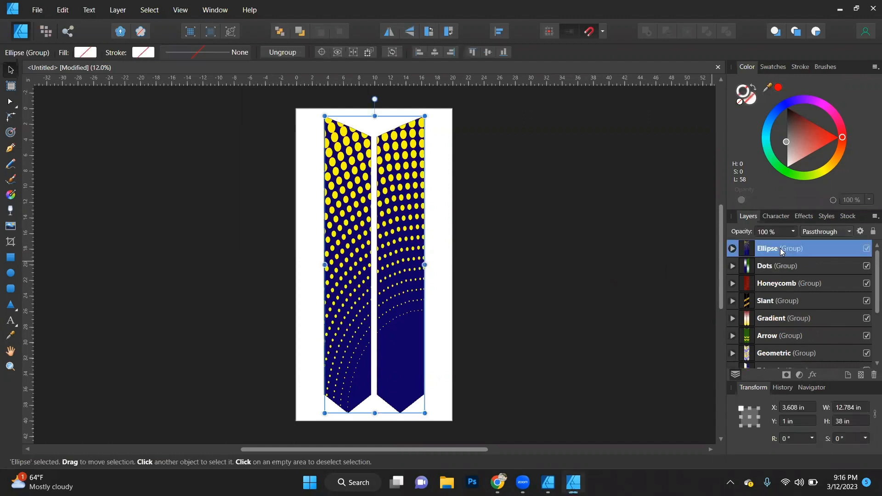
{"action": "mouse_move", "coordinate": [529, 226]}
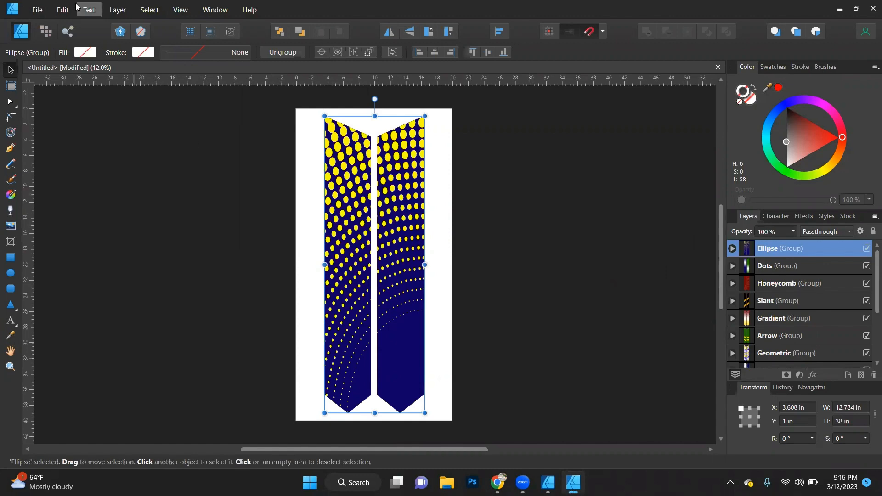
{"action": "left_click", "coordinate": [36, 9]}
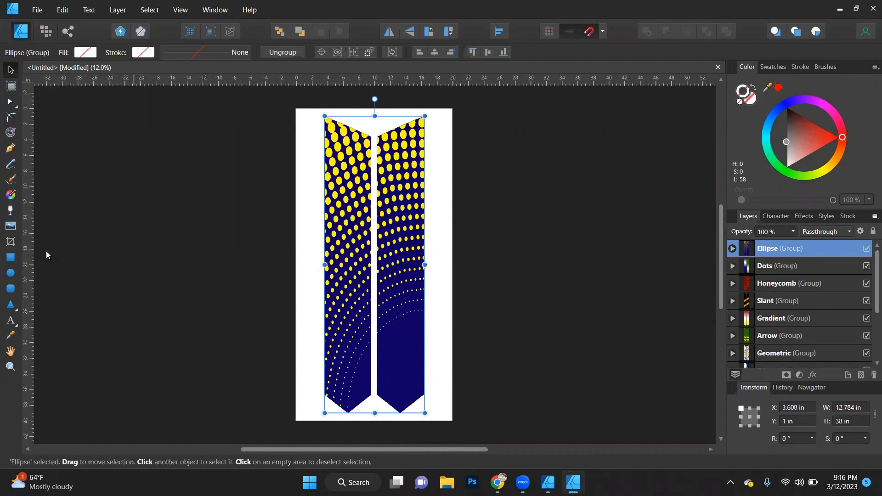
Step: Bring up Print (Ctrl+P) and limit the range to Selection
{"action": "key", "text": "ctrl+p"}
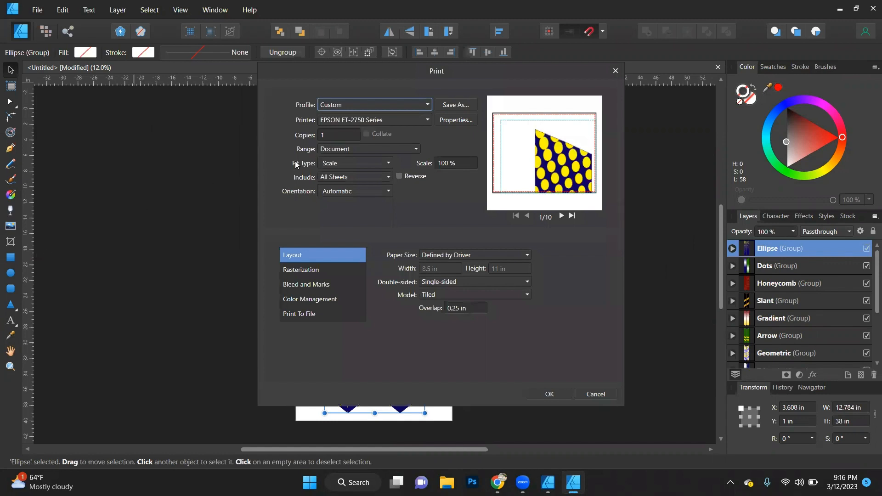
{"action": "mouse_move", "coordinate": [342, 129]}
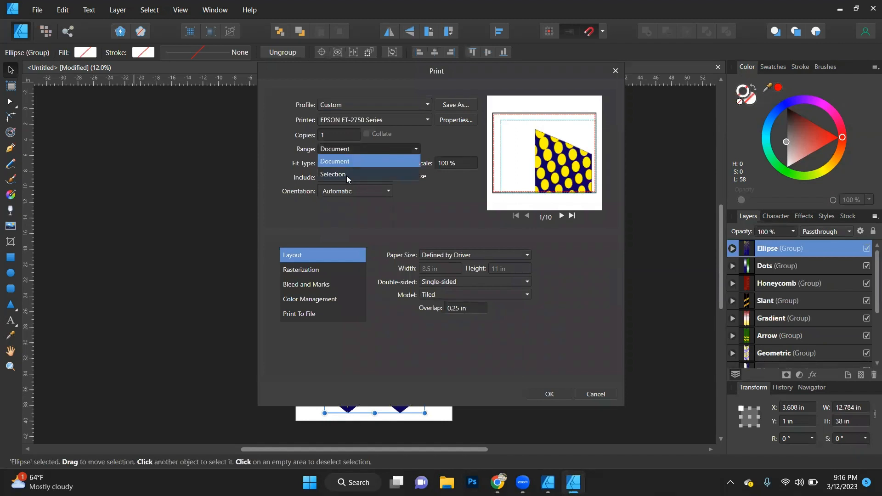
{"action": "left_click", "coordinate": [332, 174]}
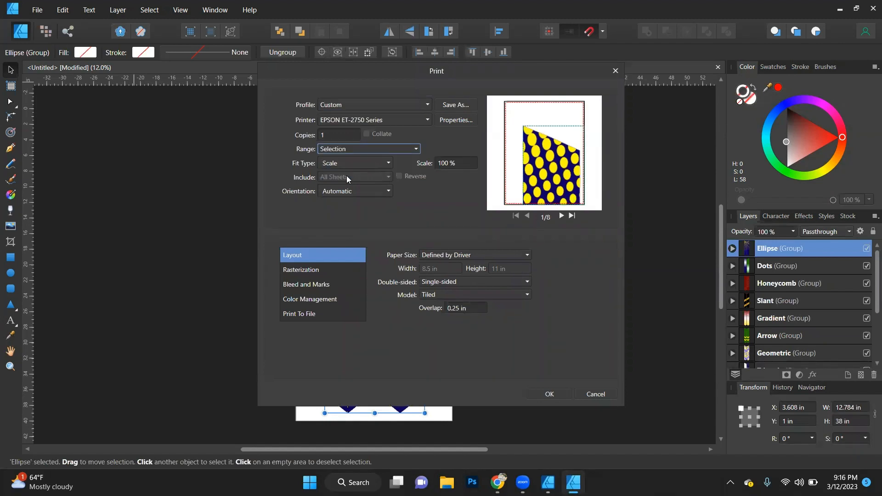
{"action": "mouse_move", "coordinate": [487, 235]}
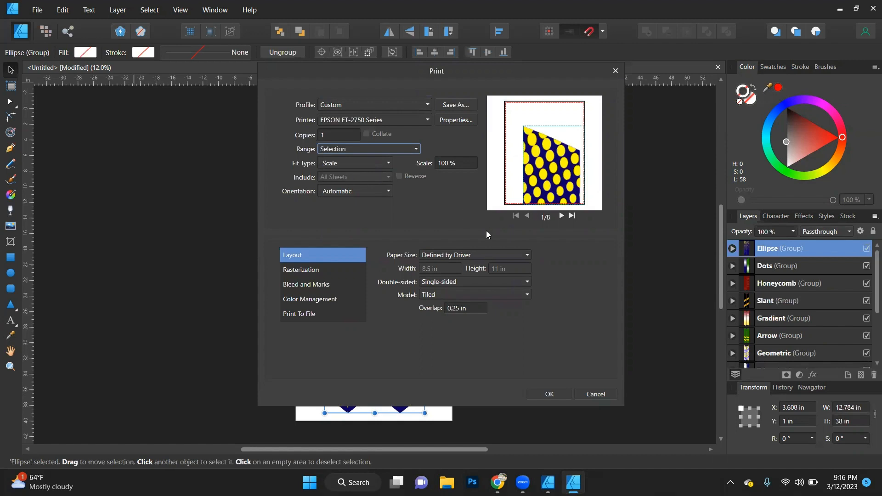
{"action": "mouse_move", "coordinate": [462, 260]}
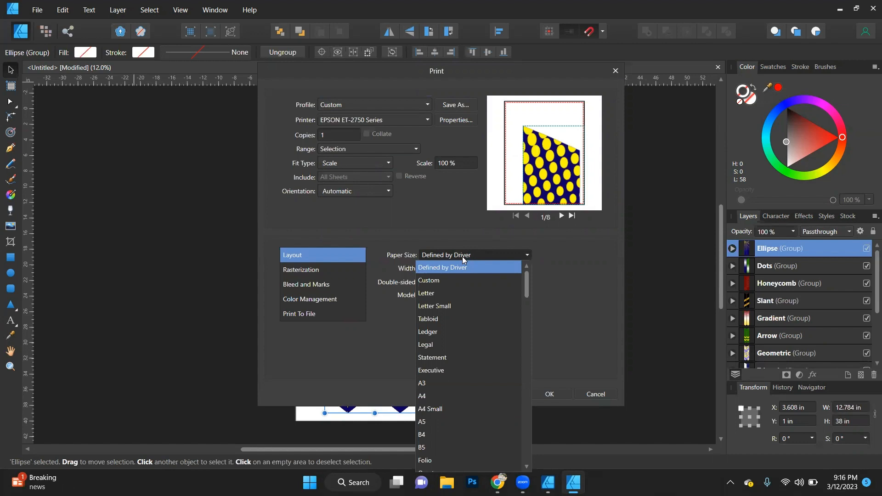
{"action": "mouse_move", "coordinate": [429, 294]}
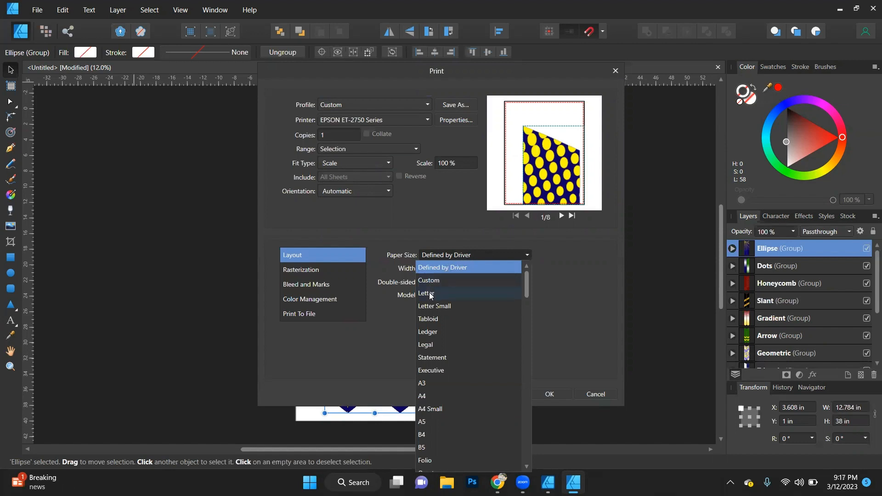
Step: Choose Letter paper with the Tiled model at 0.25 in overlap
{"action": "left_click", "coordinate": [426, 293]}
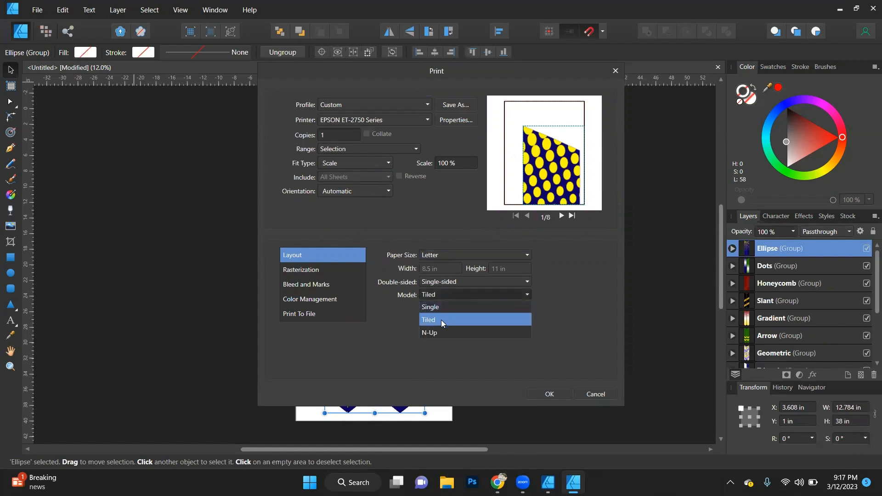
{"action": "left_click", "coordinate": [428, 320]}
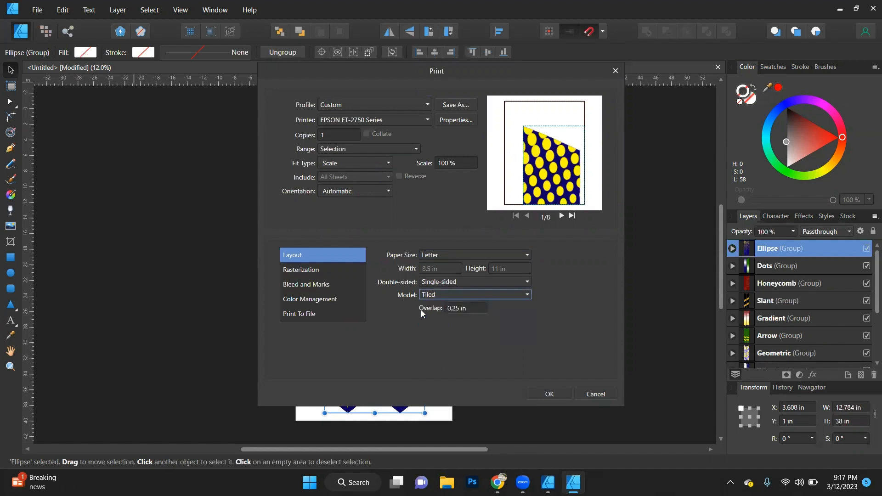
{"action": "mouse_move", "coordinate": [462, 315]}
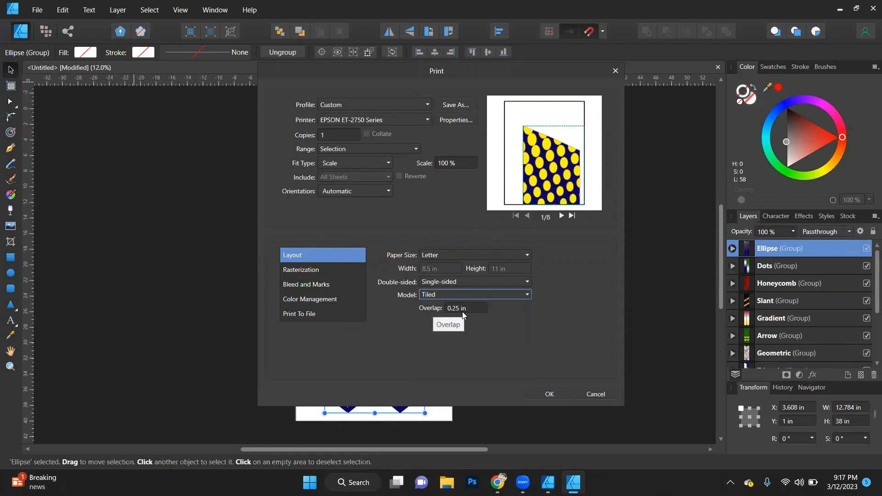
{"action": "mouse_move", "coordinate": [466, 315]}
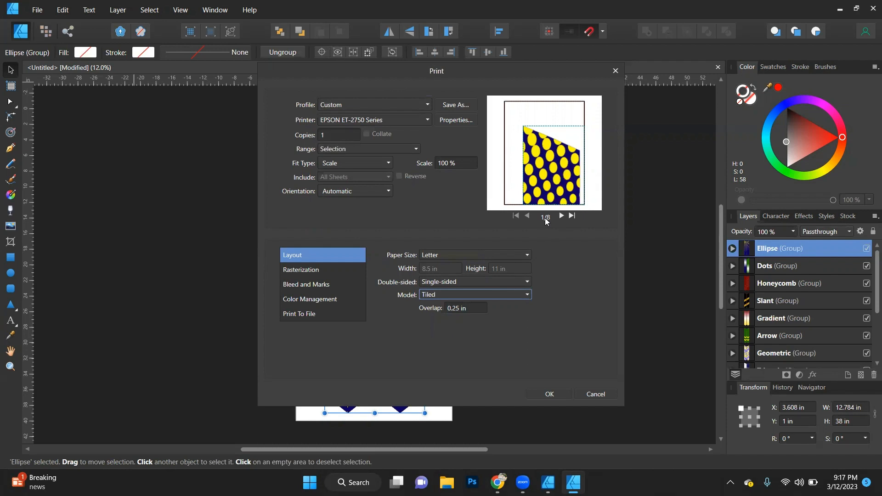
{"action": "mouse_move", "coordinate": [563, 224]}
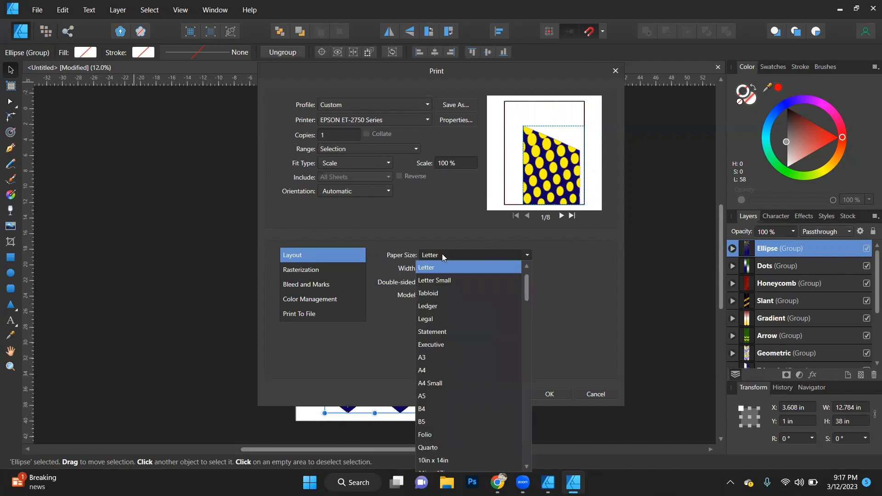
Step: Switch to a Custom paper size of 13 in width by 19 in height
{"action": "scroll", "scroll_direction": "up", "scroll_amount": 3}
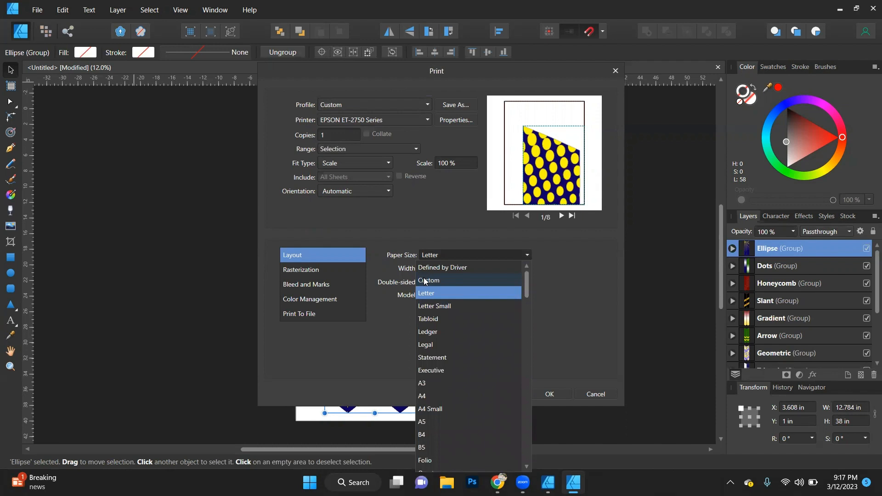
{"action": "left_click", "coordinate": [429, 281]}
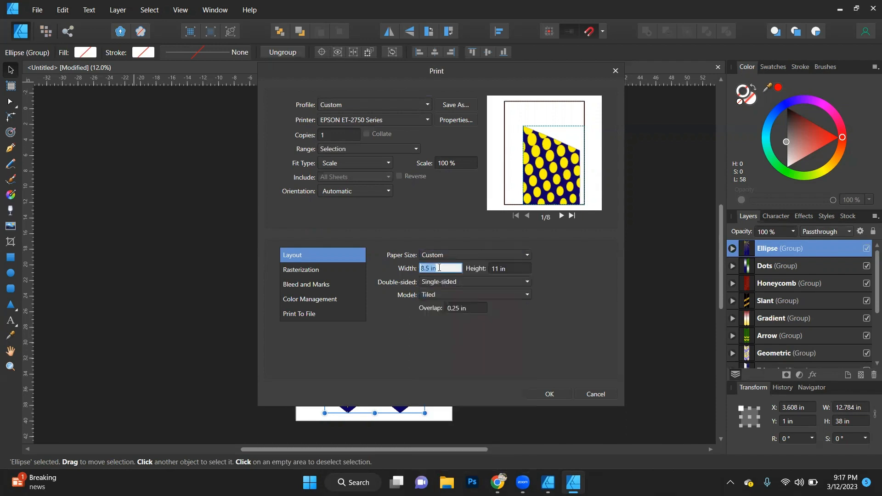
{"action": "type", "text": "13 in"}
{"action": "left_click", "coordinate": [510, 268]}
{"action": "type", "text": "19"}
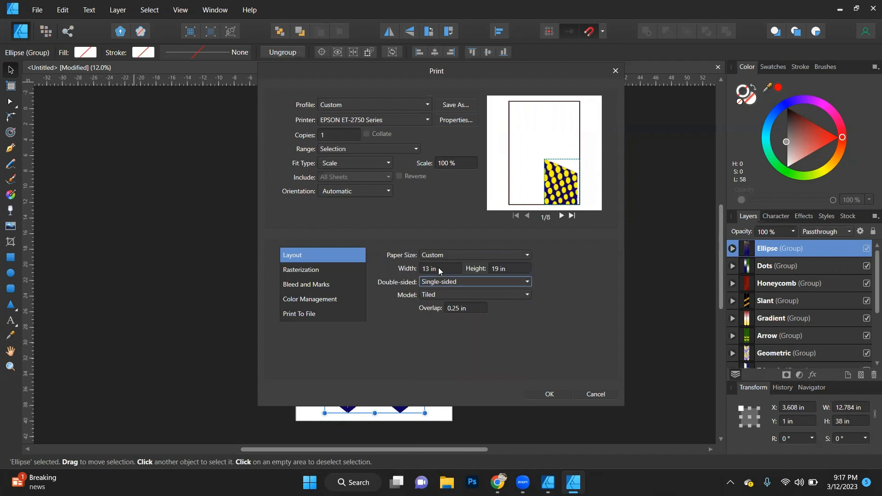
{"action": "mouse_move", "coordinate": [516, 319]}
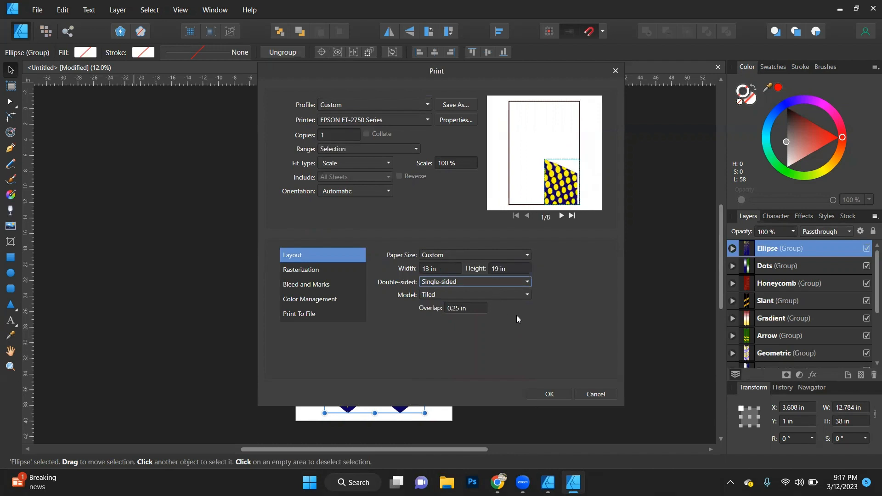
{"action": "mouse_move", "coordinate": [485, 295]}
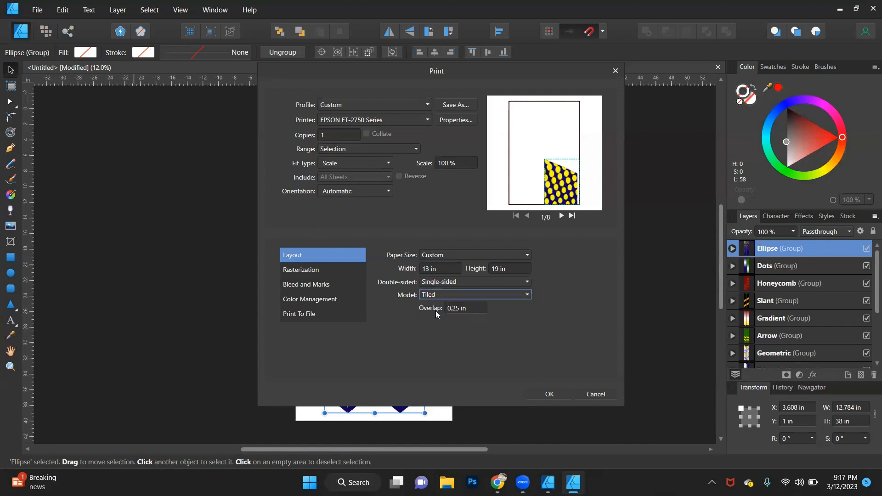
Step: Toggle Single then back to Tiled, and preview sheets 2 and 3 of the three-page tiling
{"action": "left_click", "coordinate": [474, 294]}
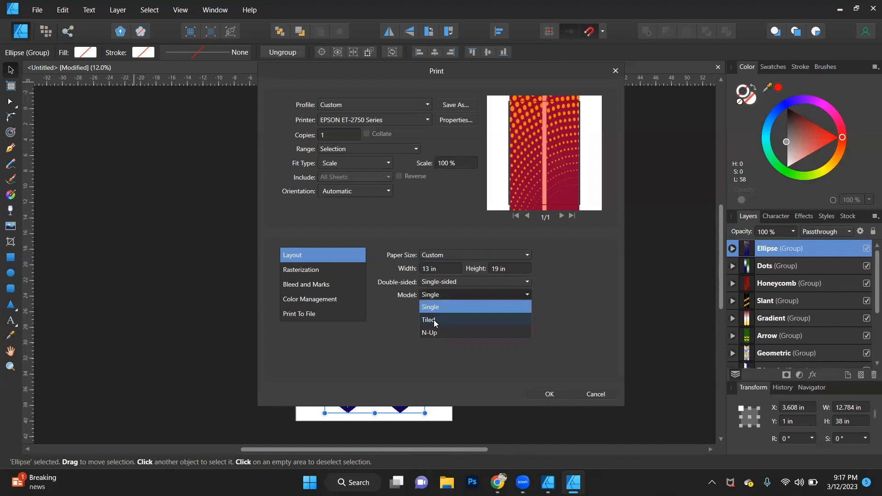
{"action": "left_click", "coordinate": [429, 319]}
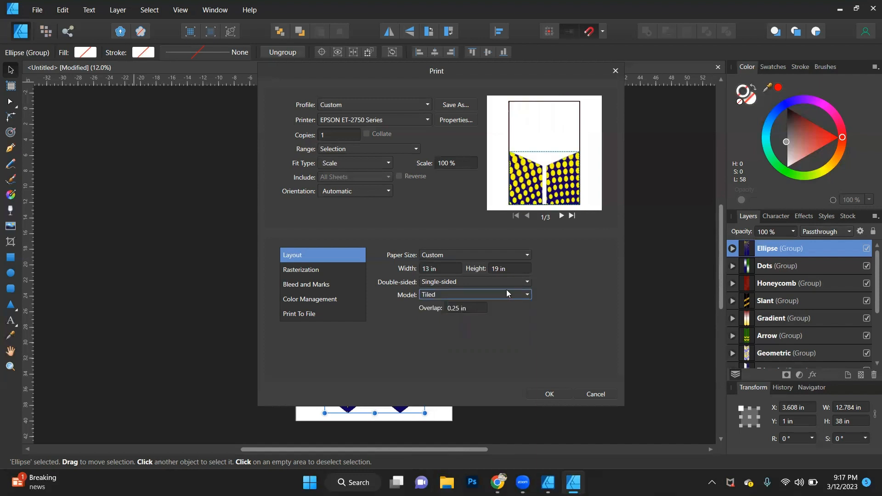
{"action": "left_click", "coordinate": [560, 217]}
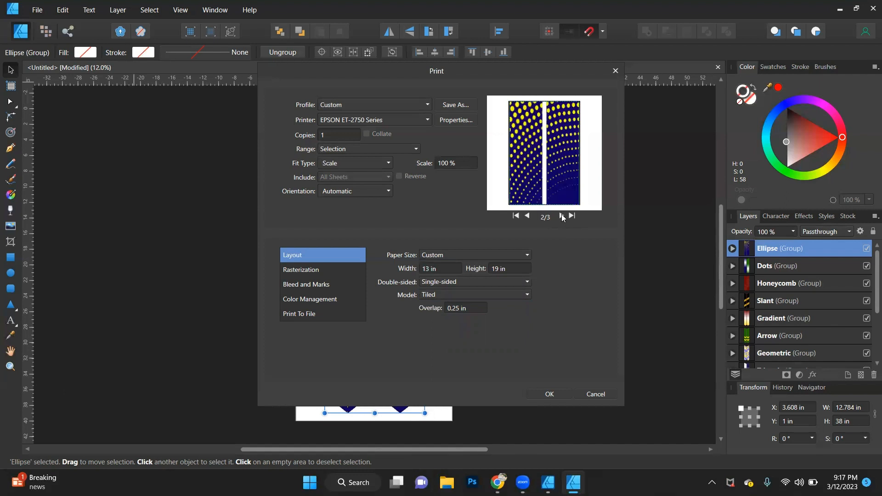
{"action": "left_click", "coordinate": [560, 216]}
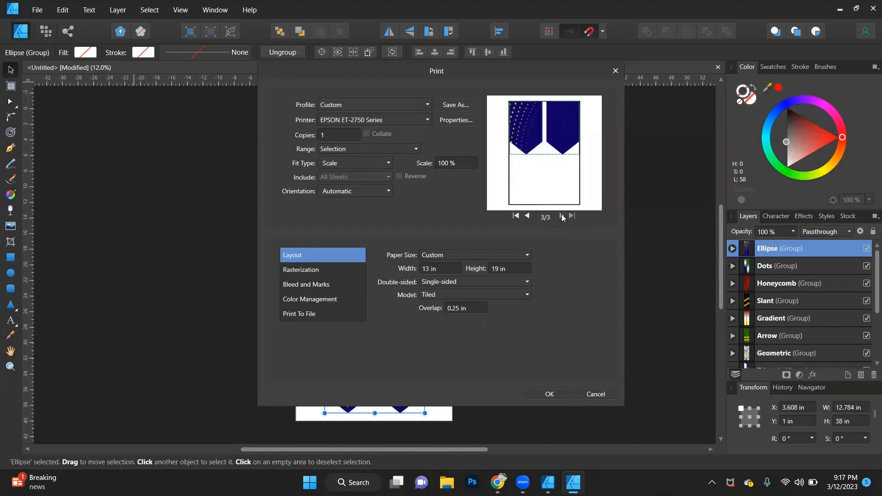
{"action": "mouse_move", "coordinate": [403, 384]}
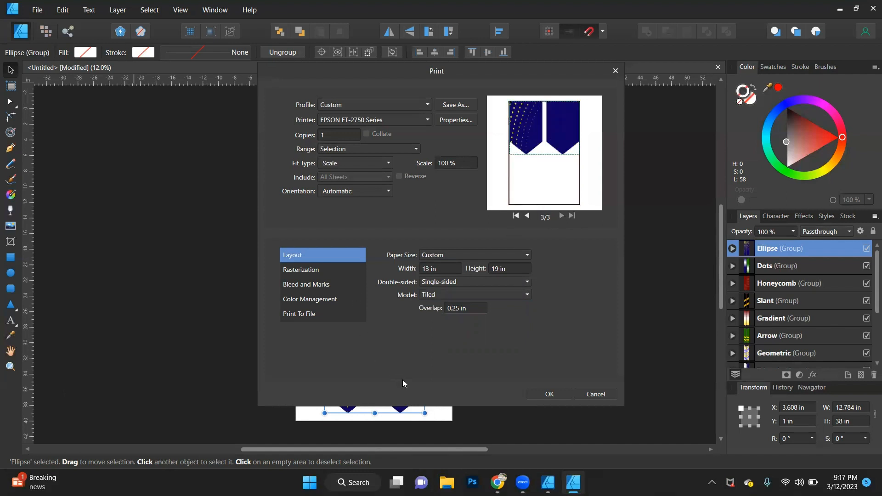
{"action": "mouse_move", "coordinate": [451, 365]}
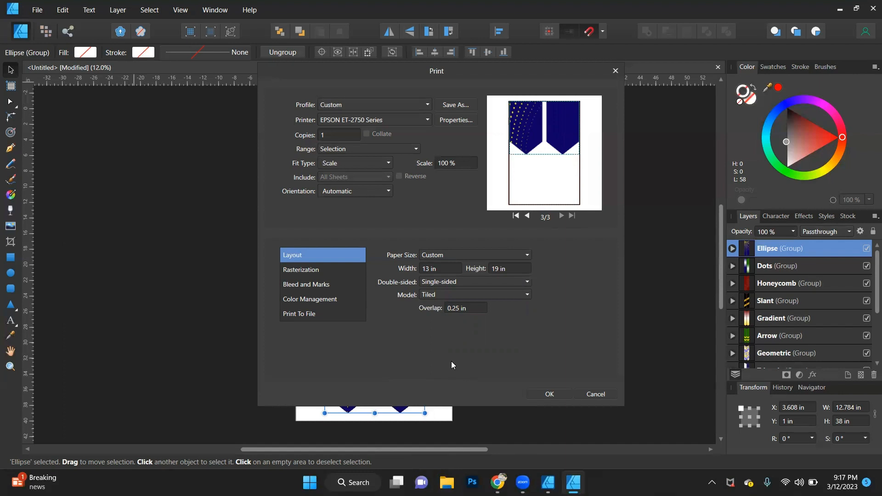